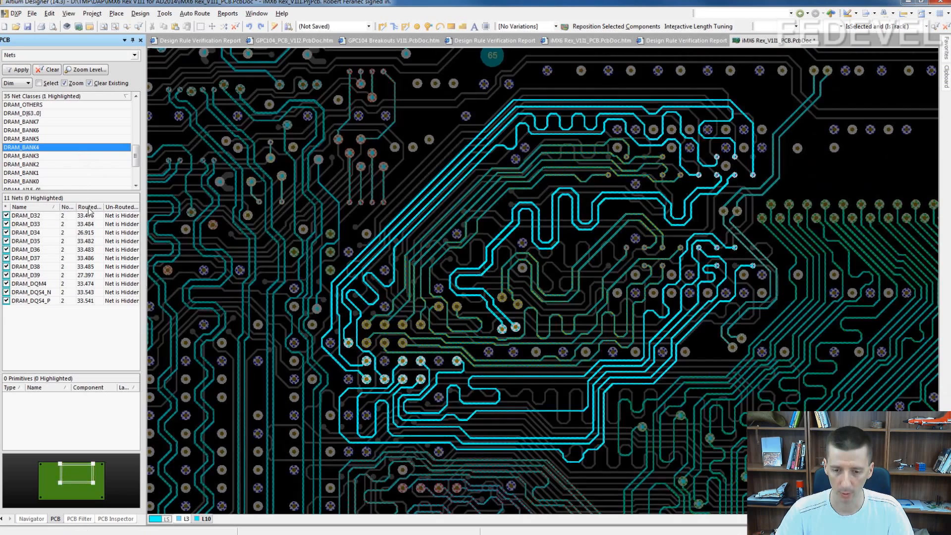
# Step: Bring up the PCB Rules and Constraints Editor from the Design menu
pyautogui.click(88, 207)
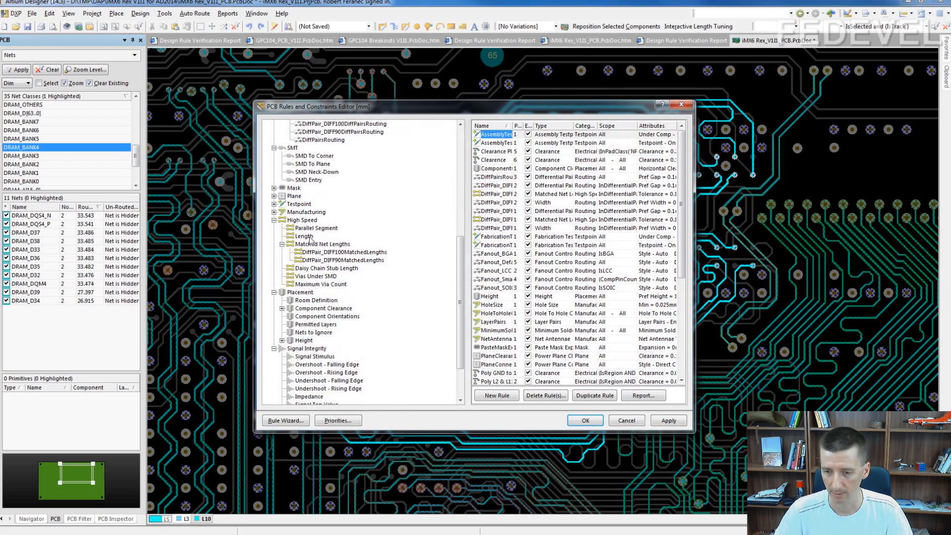
# Step: Create a matched net length rule for net class DRAM_BANK4 with 10mil tolerance, checking differential pair nets
pyautogui.rightClick(320, 244)
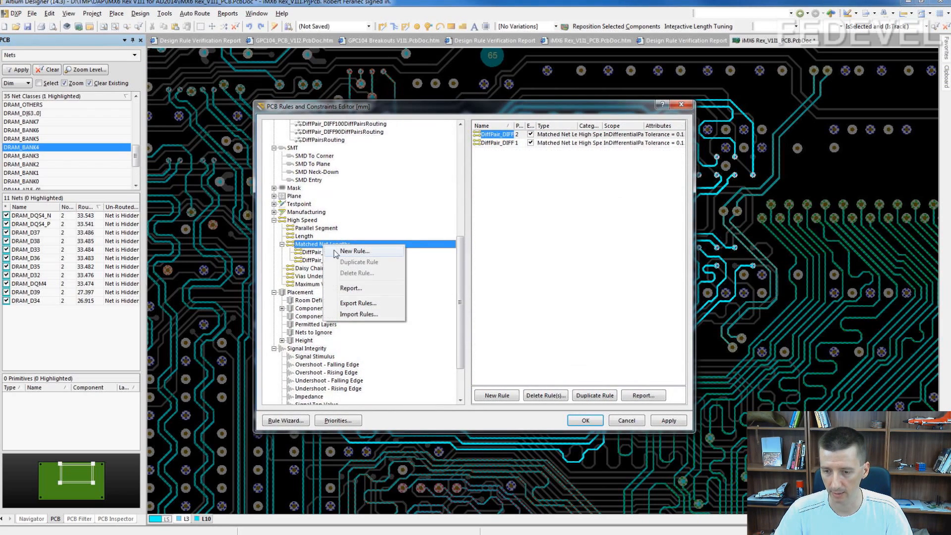
pyautogui.click(354, 251)
pyautogui.write('DRAM_BANK4')
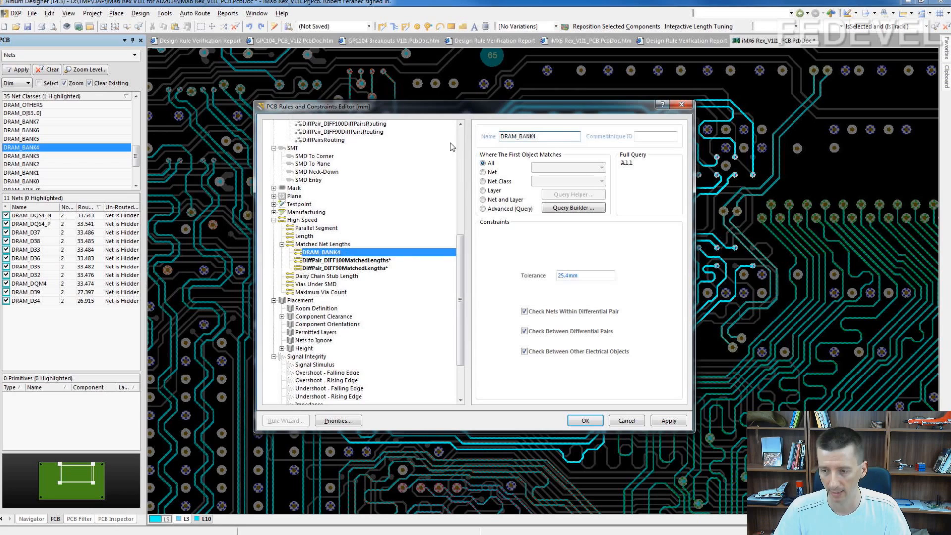
pyautogui.click(482, 181)
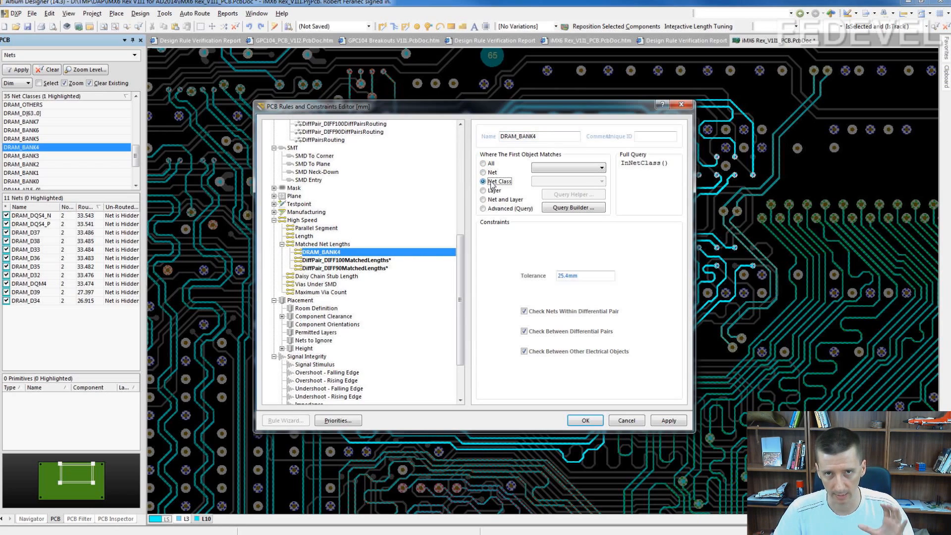
pyautogui.moveTo(552, 179)
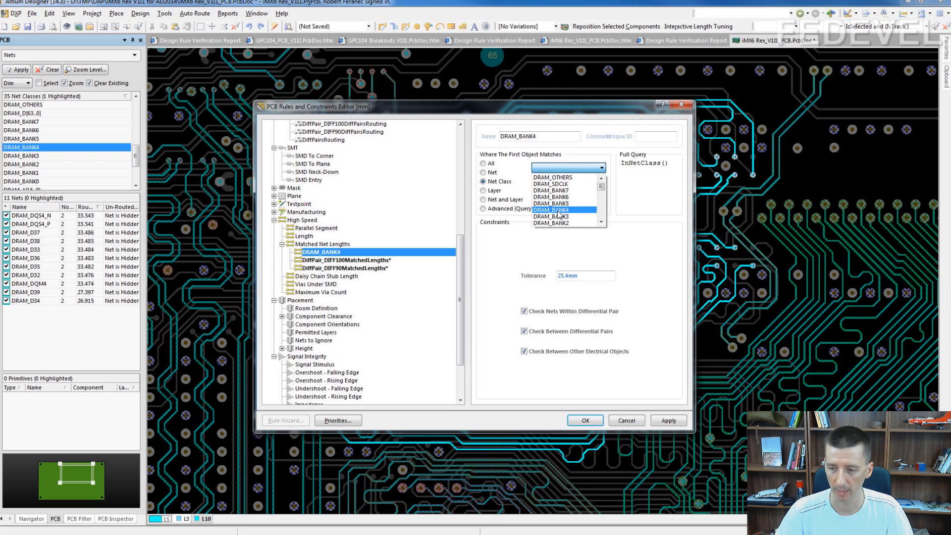
pyautogui.click(551, 209)
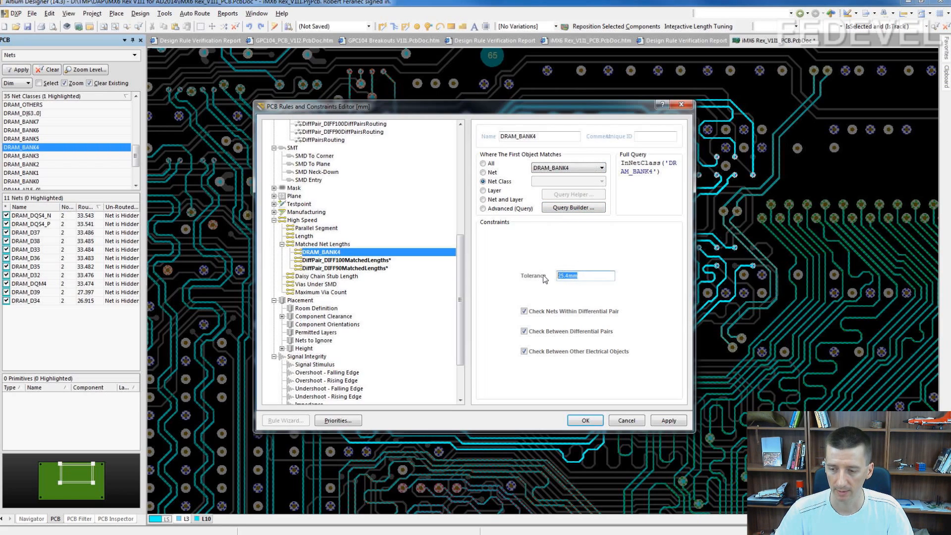
pyautogui.moveTo(555, 288)
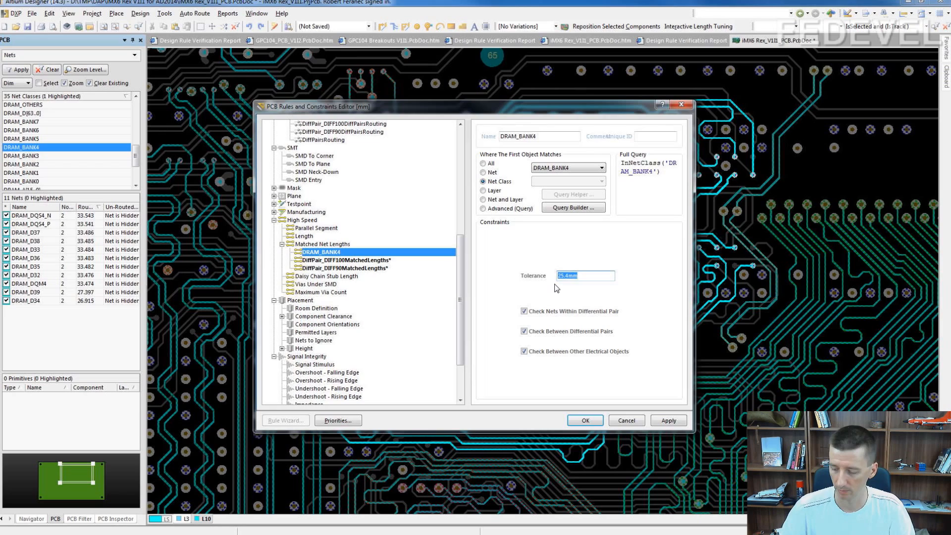
pyautogui.write('10mil')
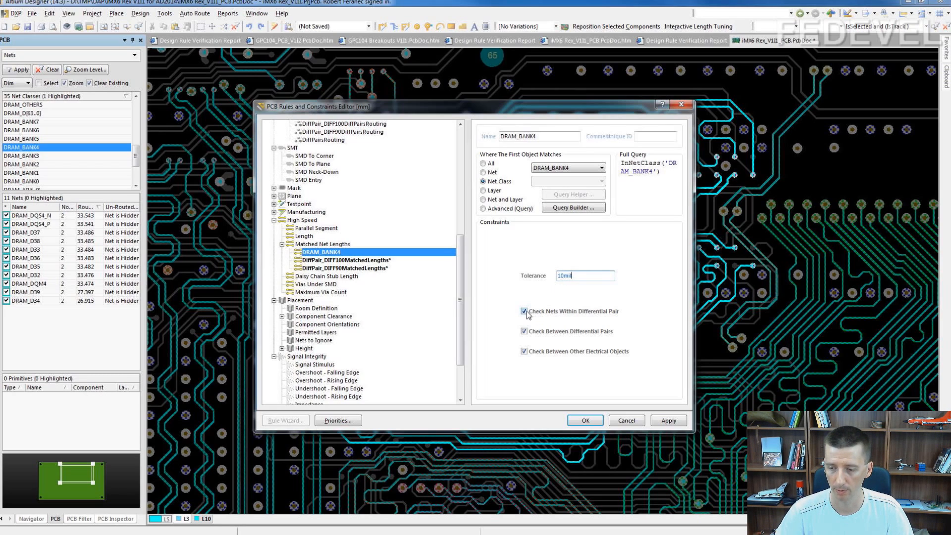
pyautogui.click(524, 311)
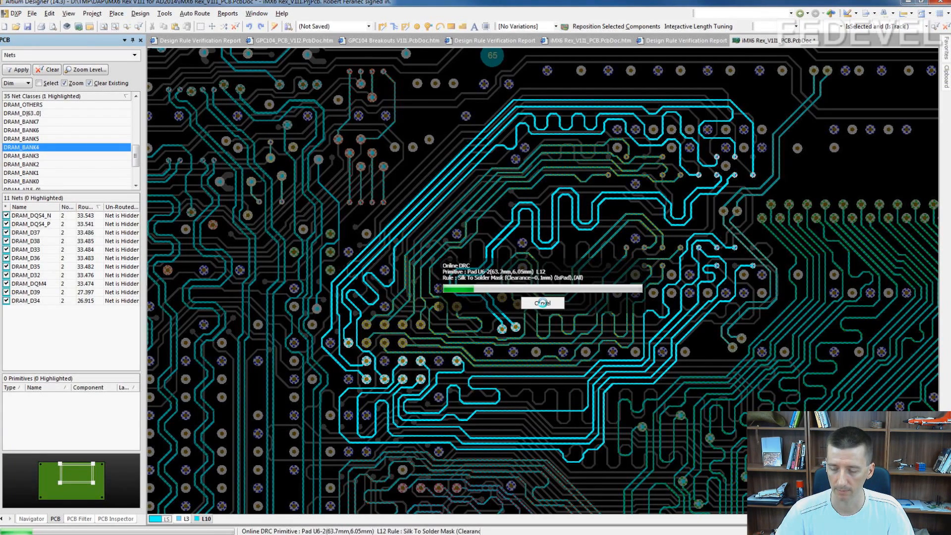
# Step: Close the rules editor and highlight net DRAM_D34 from the PCB panel's Nets list
pyautogui.click(541, 303)
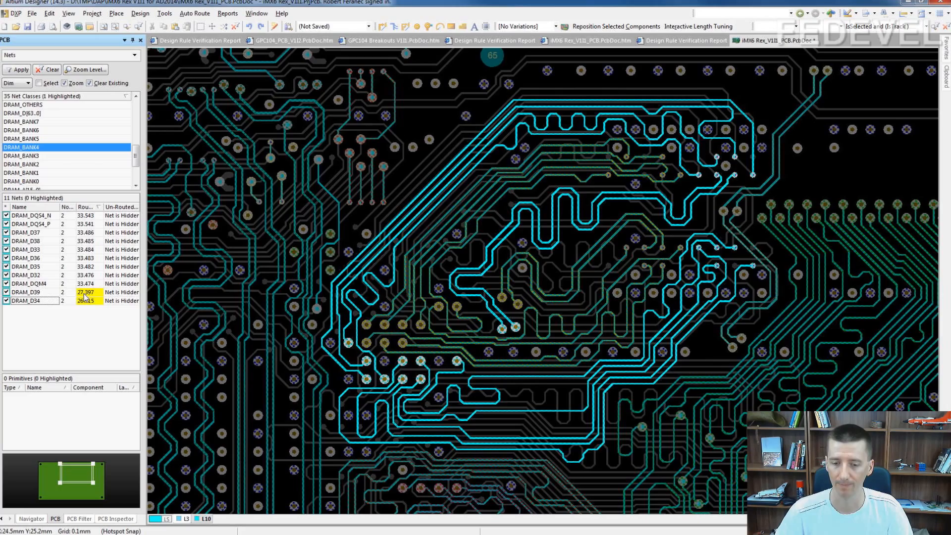
pyautogui.click(28, 292)
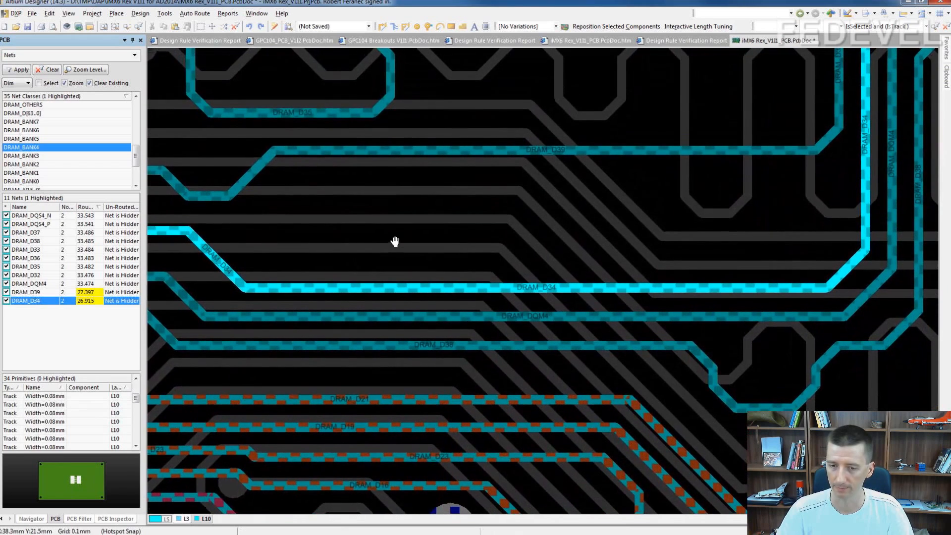
# Step: Start Interactive Length Tuning from the Tools menu on the DRAM_D34 track
pyautogui.click(163, 13)
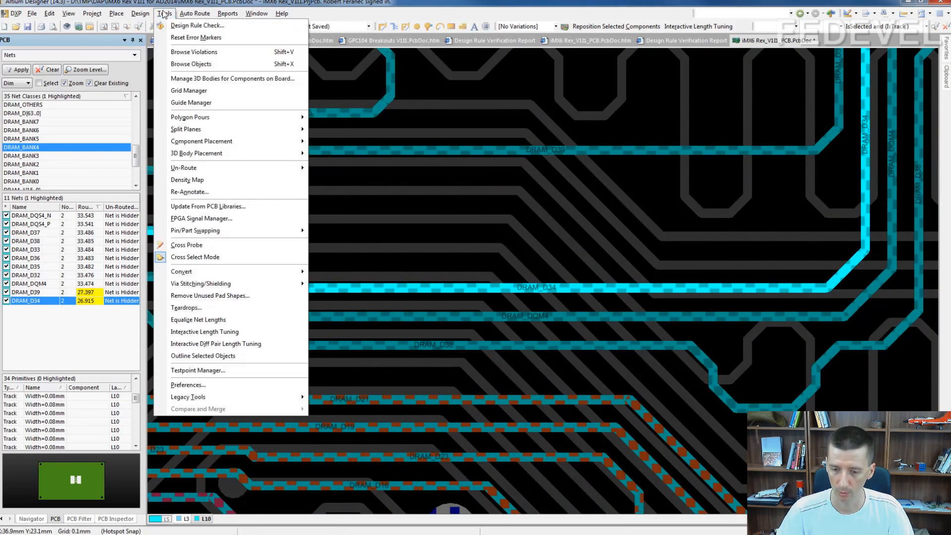
pyautogui.moveTo(204, 332)
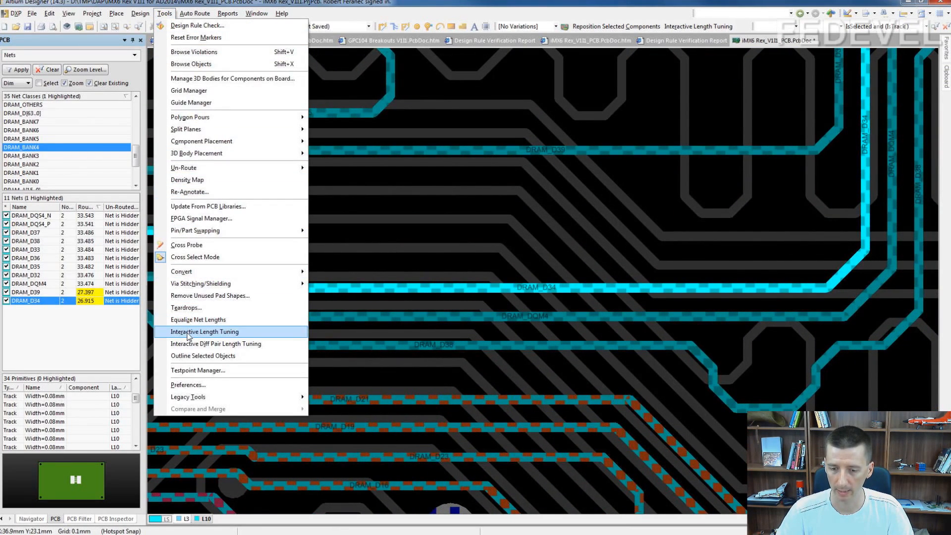
pyautogui.click(204, 331)
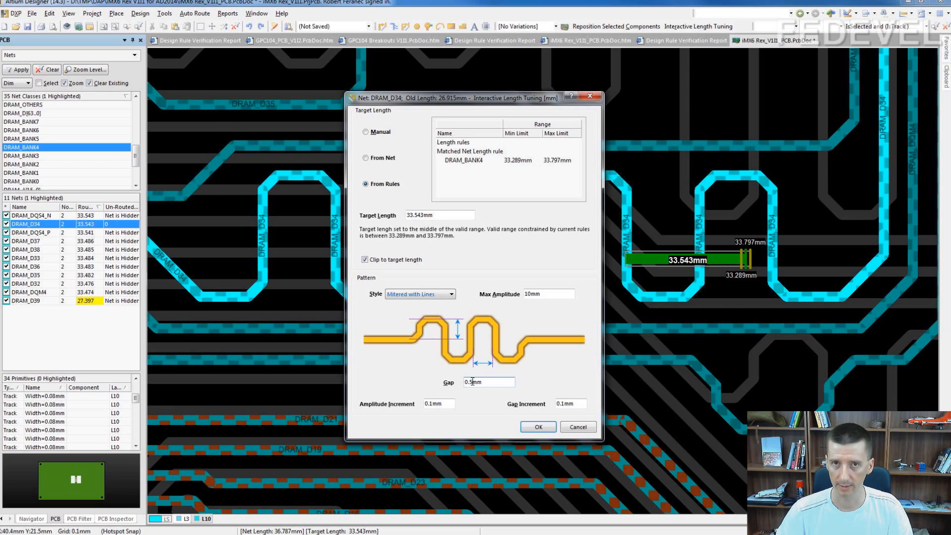
# Step: Set the meander gap to 0.3mm with a 10mm maximum amplitude
pyautogui.write('0.3mm')
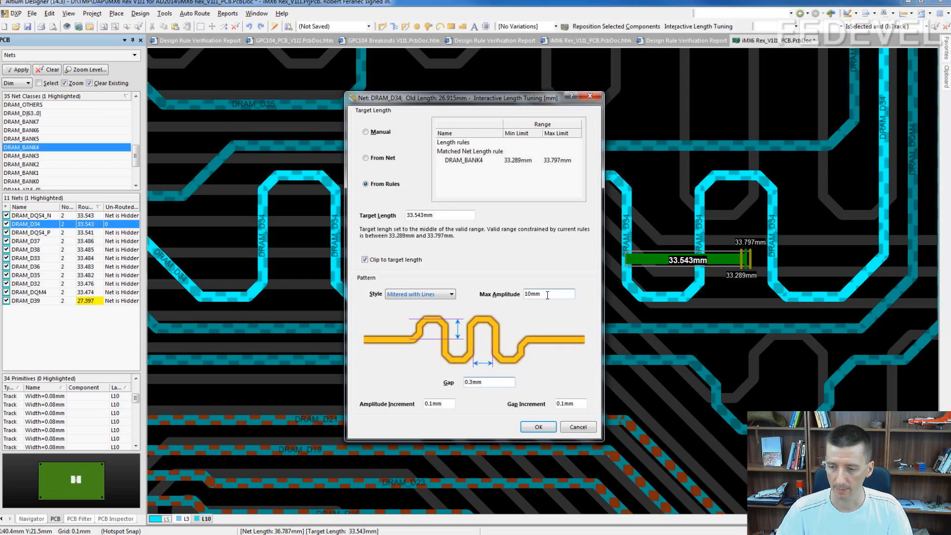
pyautogui.moveTo(679, 304)
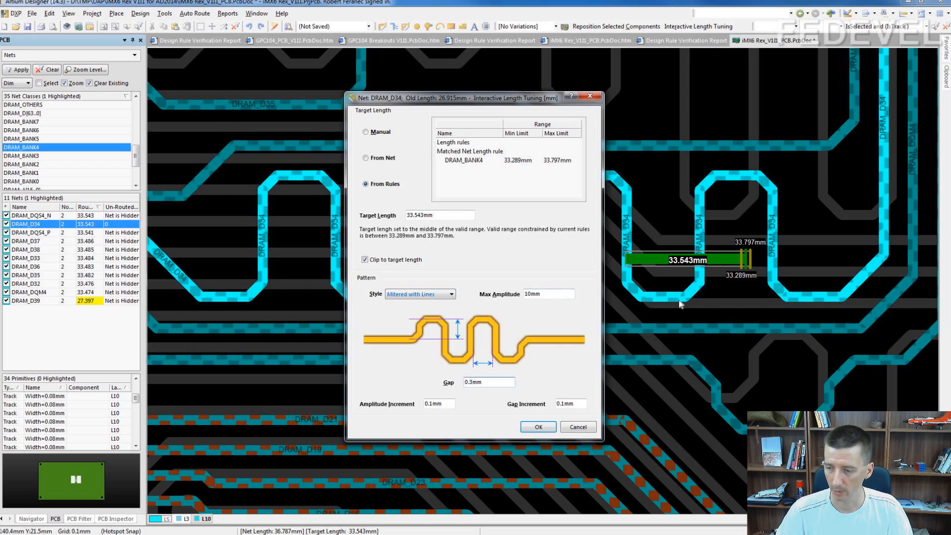
pyautogui.moveTo(233, 298)
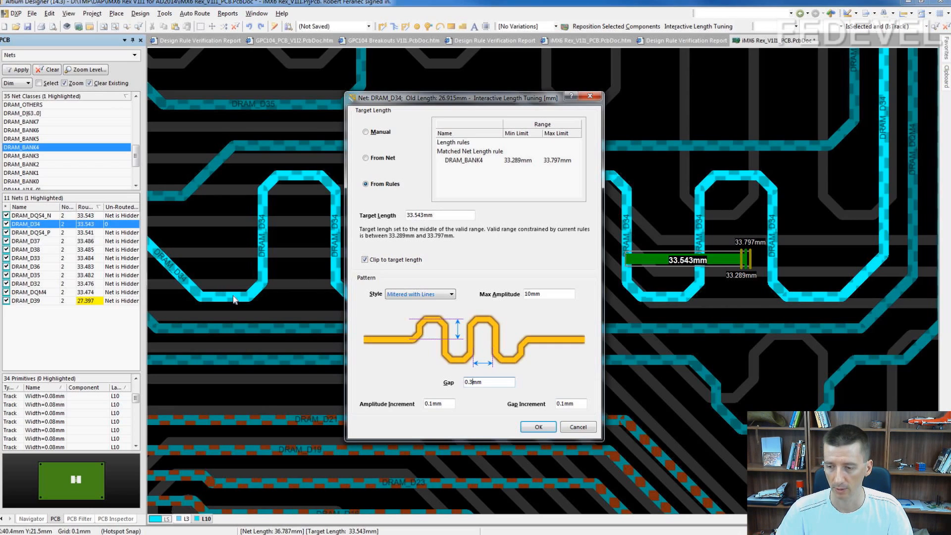
pyautogui.moveTo(796, 301)
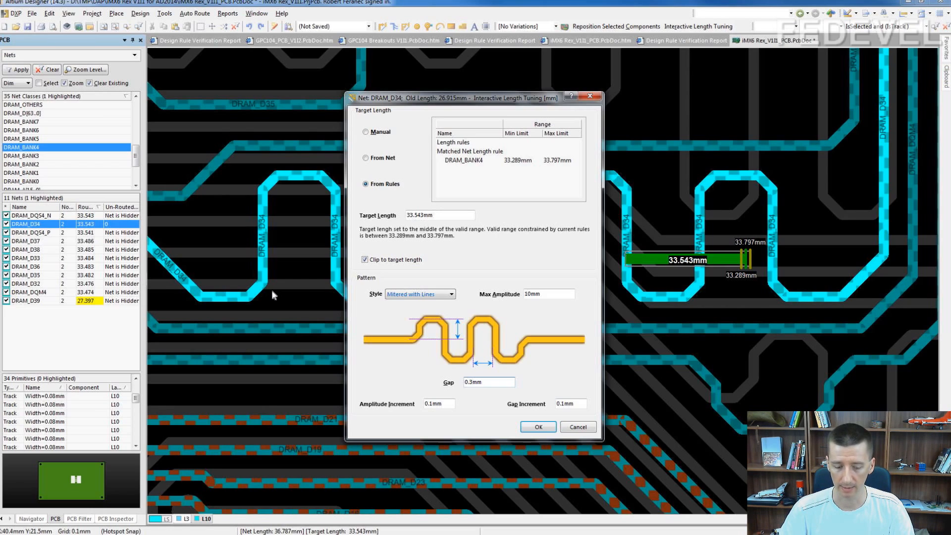
pyautogui.moveTo(506, 306)
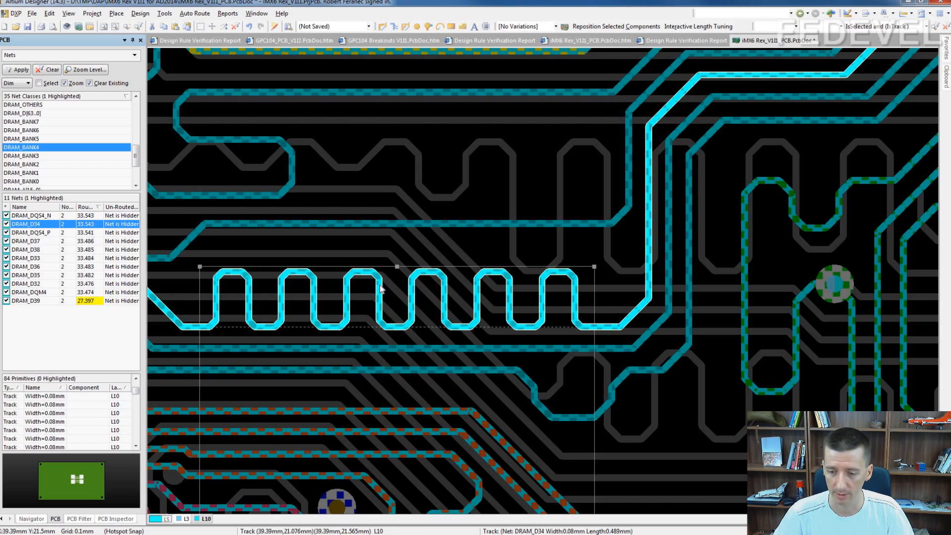
# Step: Finish the DRAM_D34 serpentine meander at 33.543mm, inside the matched range
pyautogui.rightClick(380, 290)
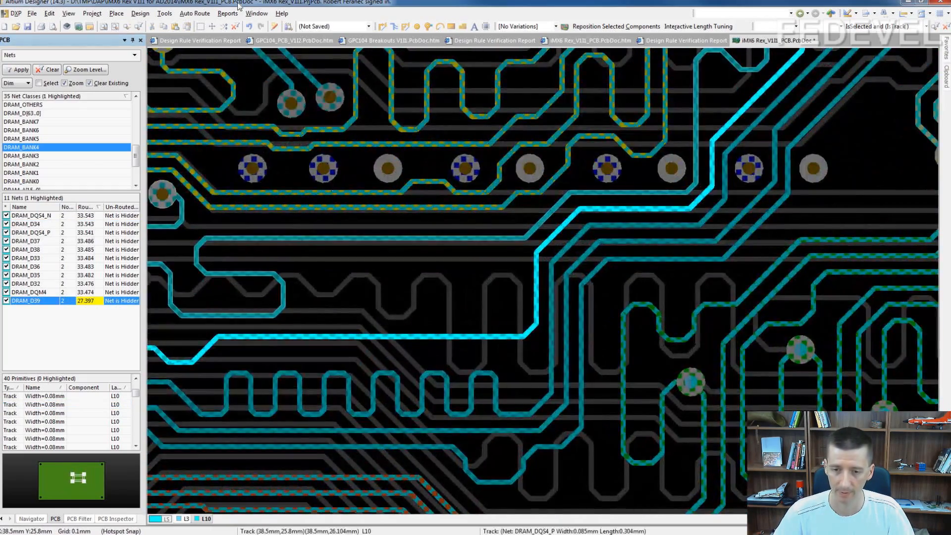
# Step: Start Interactive Length Tuning again for the still-short DRAM_D39 net
pyautogui.click(163, 13)
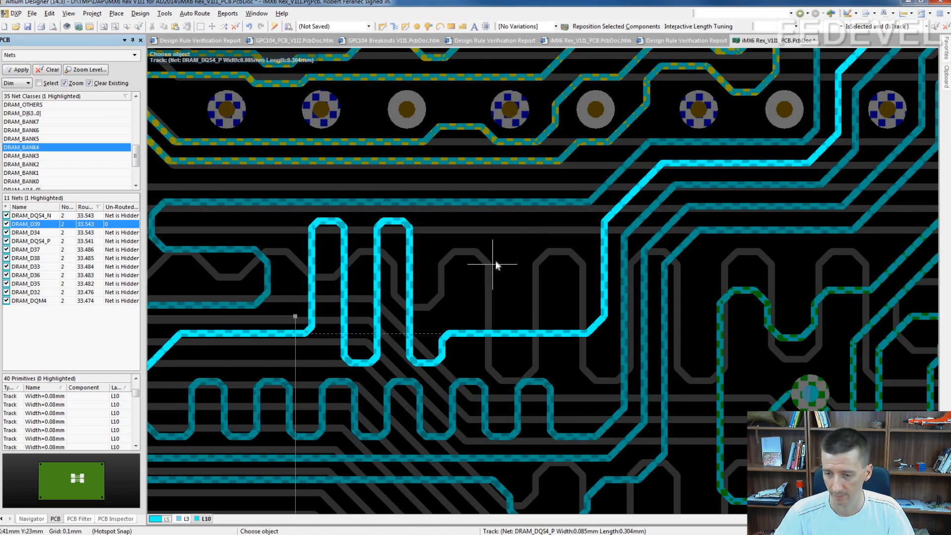
# Step: Meander DRAM_D39 up to 33.543mm so it matches DRAM_D34
pyautogui.scroll(-3)
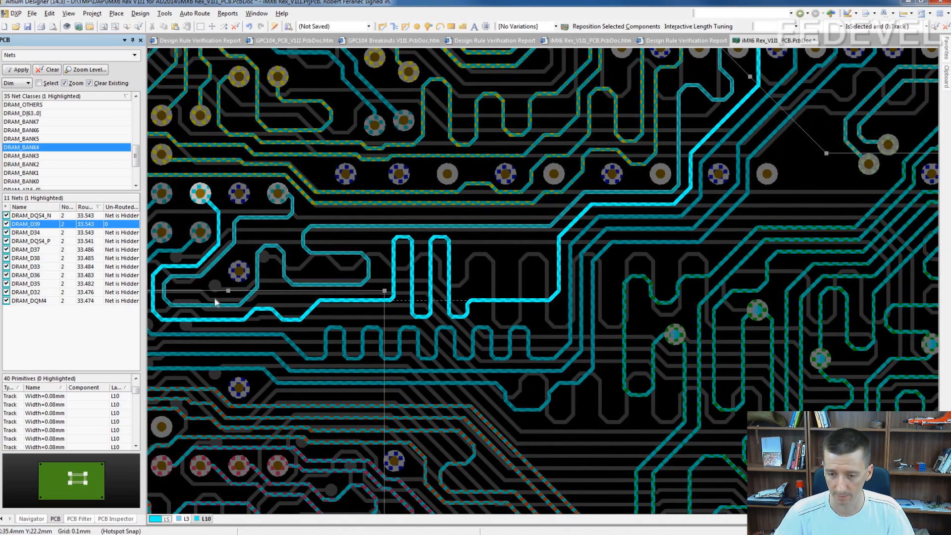